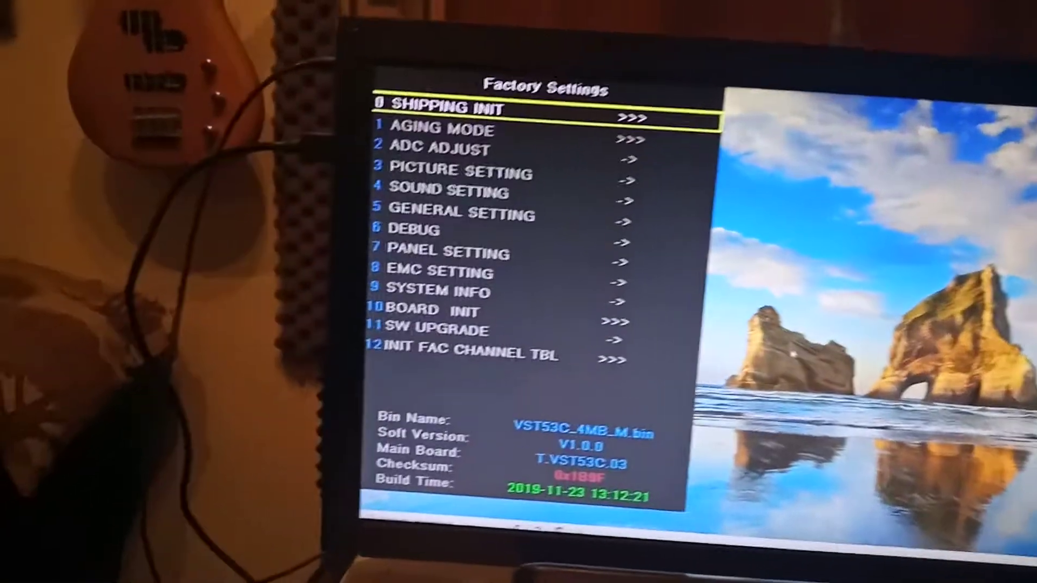
{"action": "key", "text": "Down"}
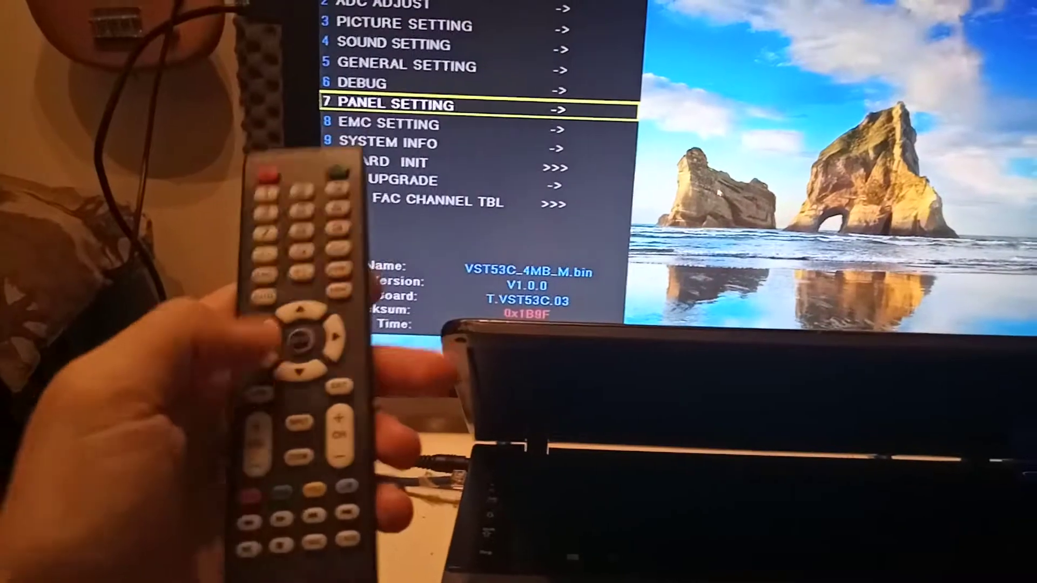
{"action": "key", "text": "Up"}
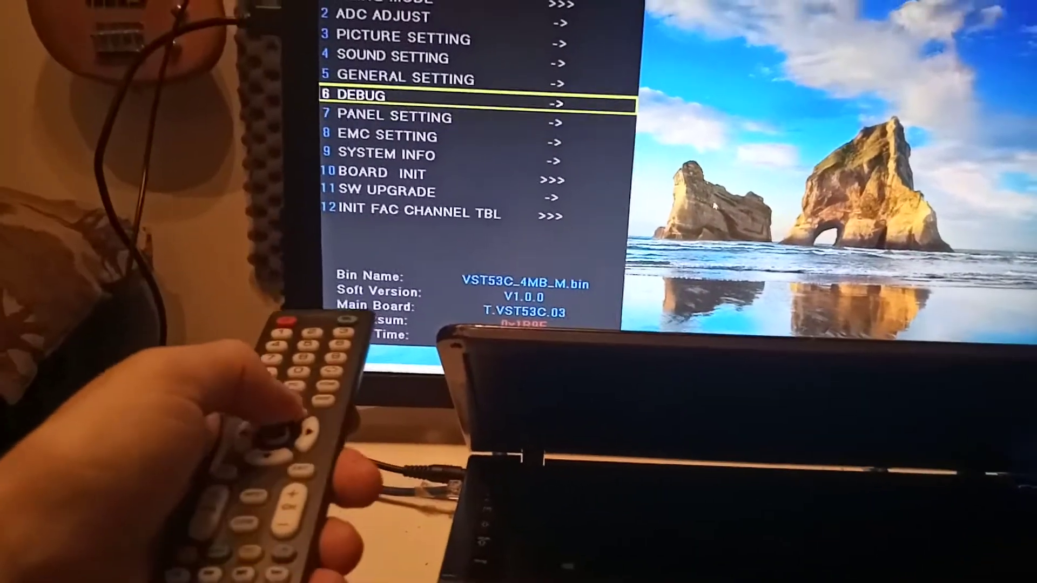